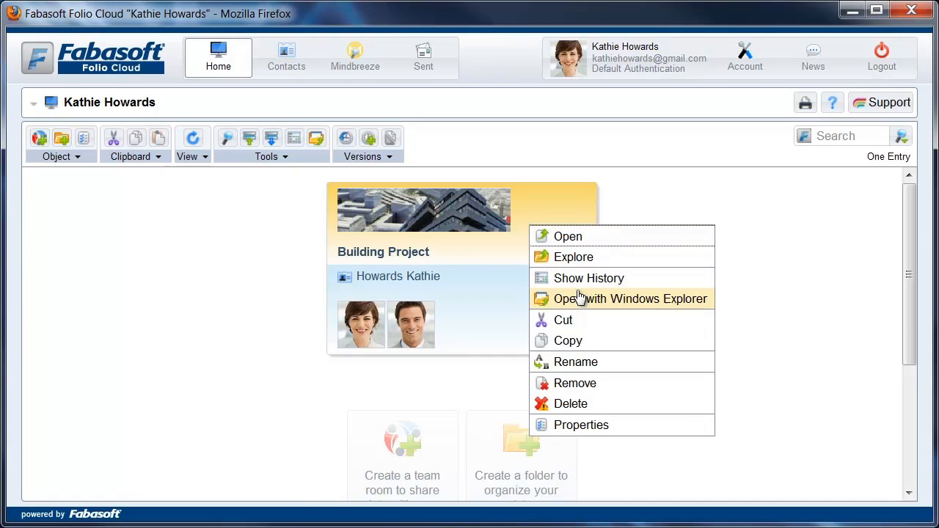
- Open the Building Project team room with Windows Explorer and enter user name and password
{"action": "left_click", "coordinate": [630, 299]}
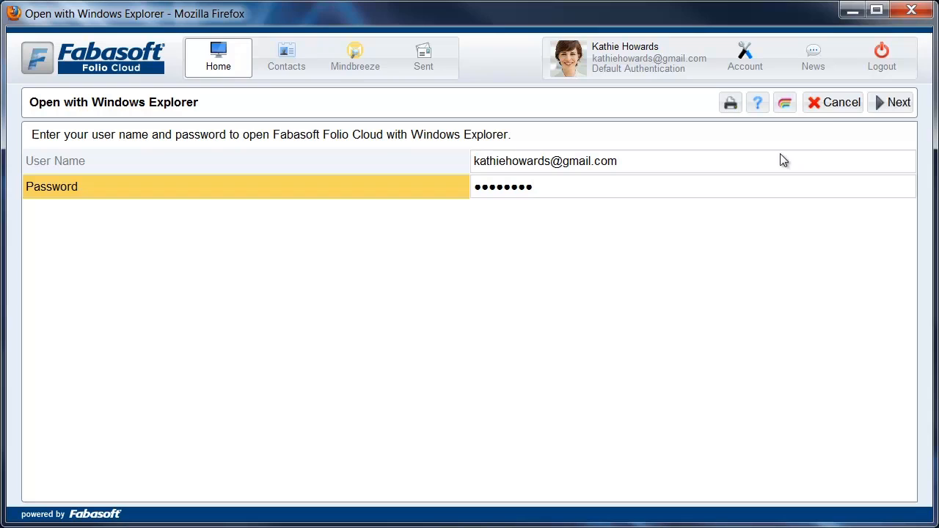
{"action": "left_click", "coordinate": [891, 102]}
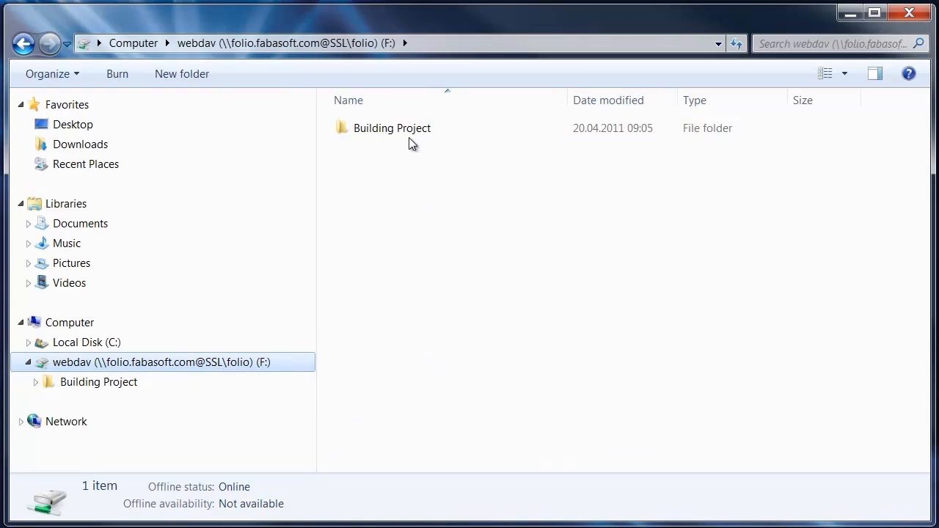
{"action": "double_click", "coordinate": [392, 128]}
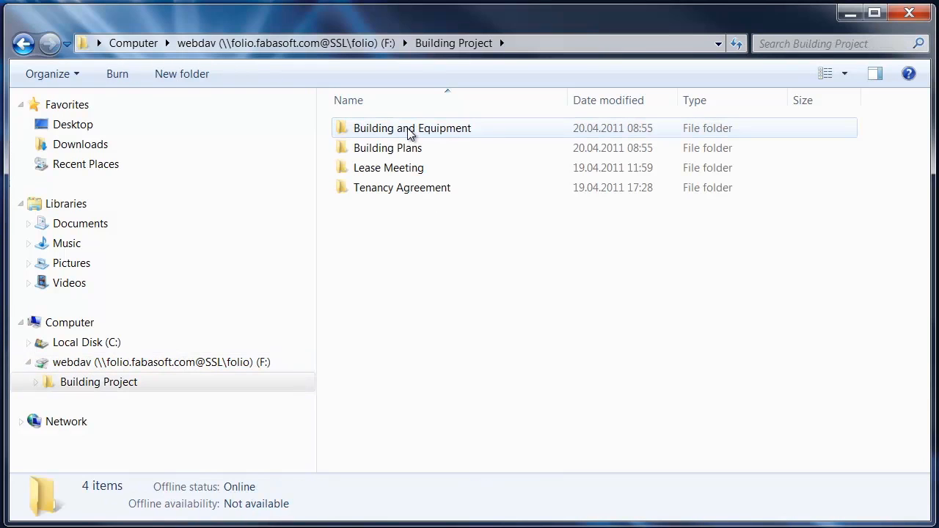
{"action": "left_click", "coordinate": [388, 147]}
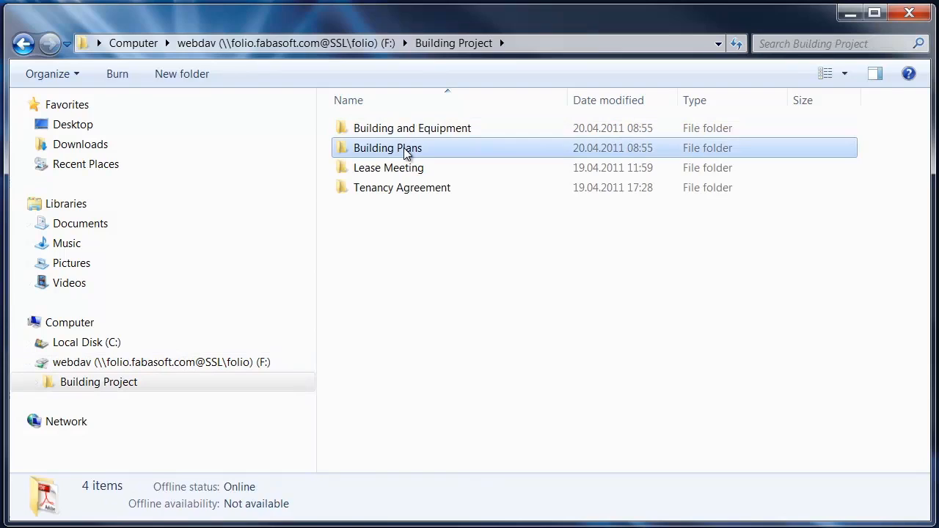
{"action": "double_click", "coordinate": [388, 148]}
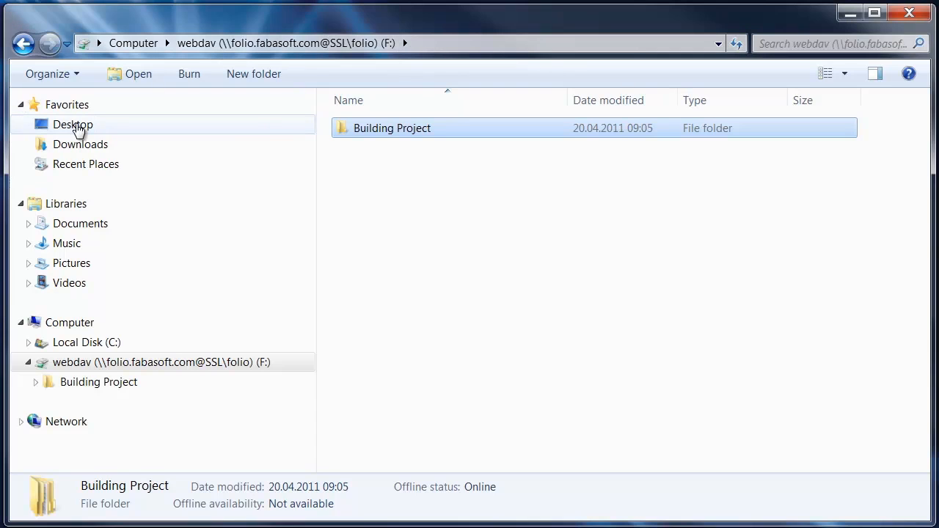
- Browse to Desktop > Building Project and inspect the Building Project Finances folder's contents
{"action": "left_click", "coordinate": [73, 124]}
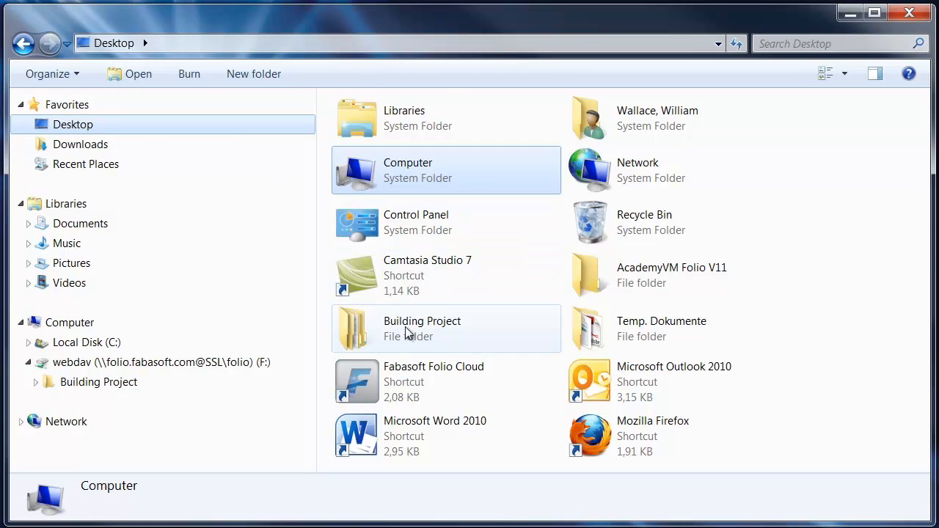
{"action": "double_click", "coordinate": [422, 328]}
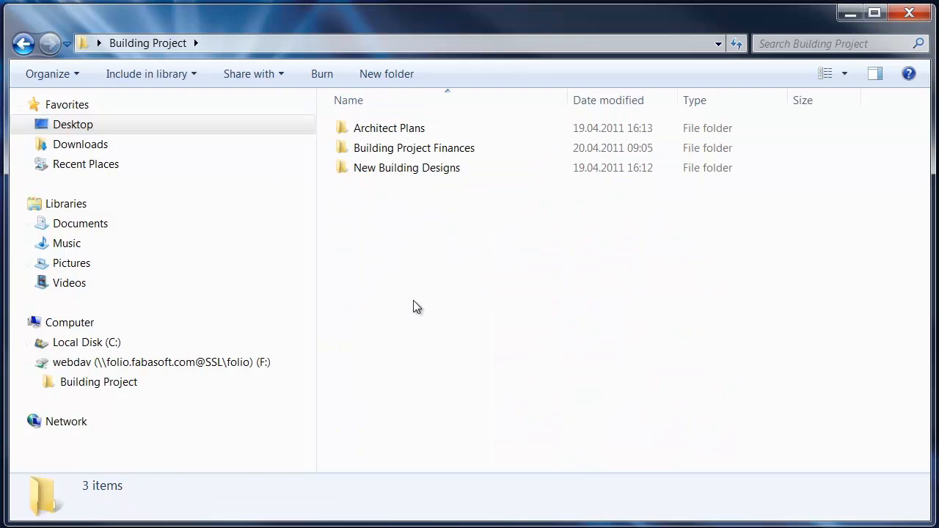
{"action": "left_click", "coordinate": [413, 147]}
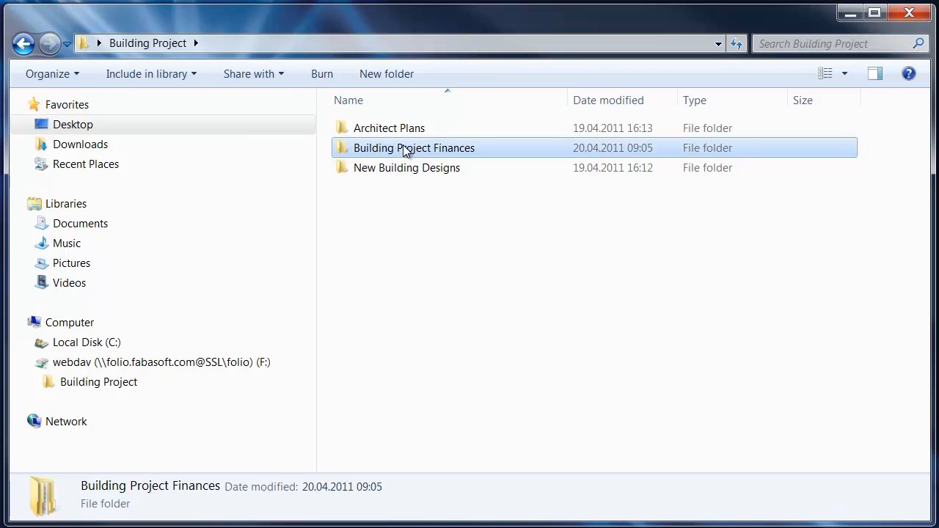
{"action": "double_click", "coordinate": [413, 148]}
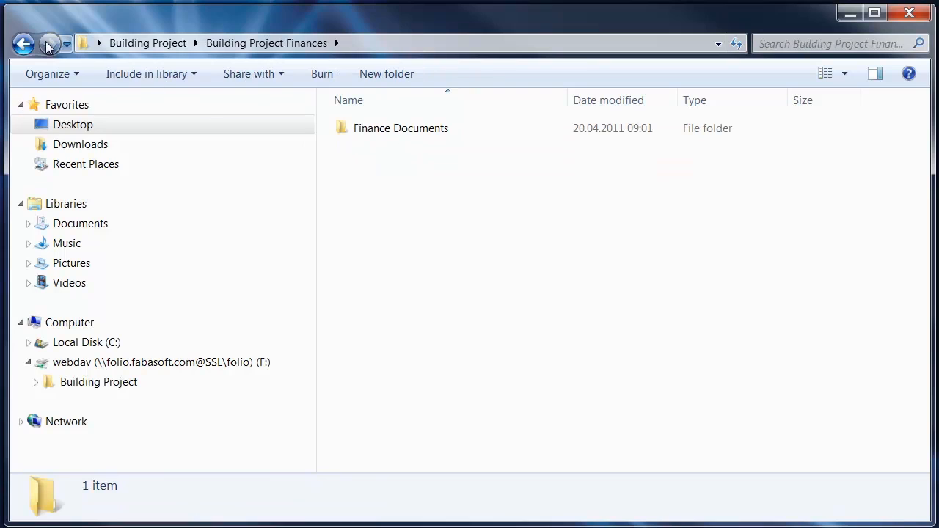
{"action": "left_click", "coordinate": [24, 43]}
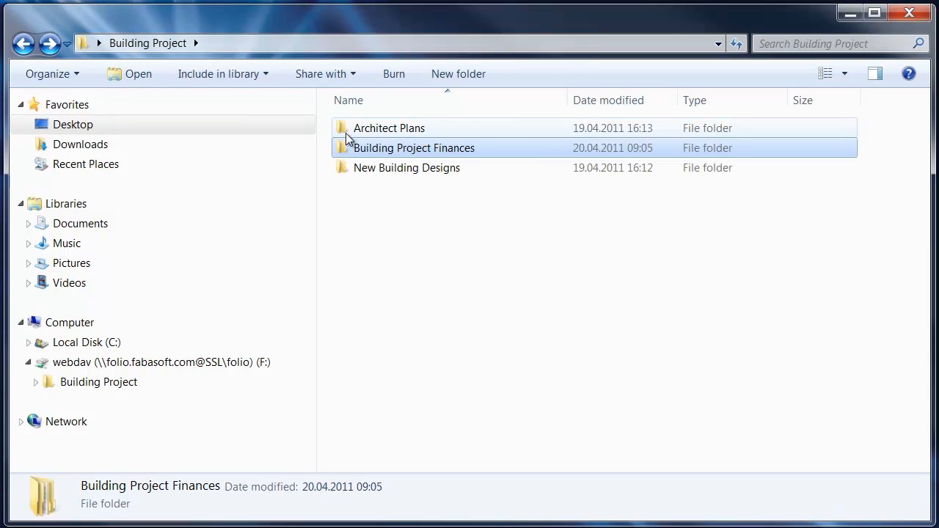
- Copy the Building Project Finances folder and return to the webdav (F:) drive
{"action": "right_click", "coordinate": [413, 148]}
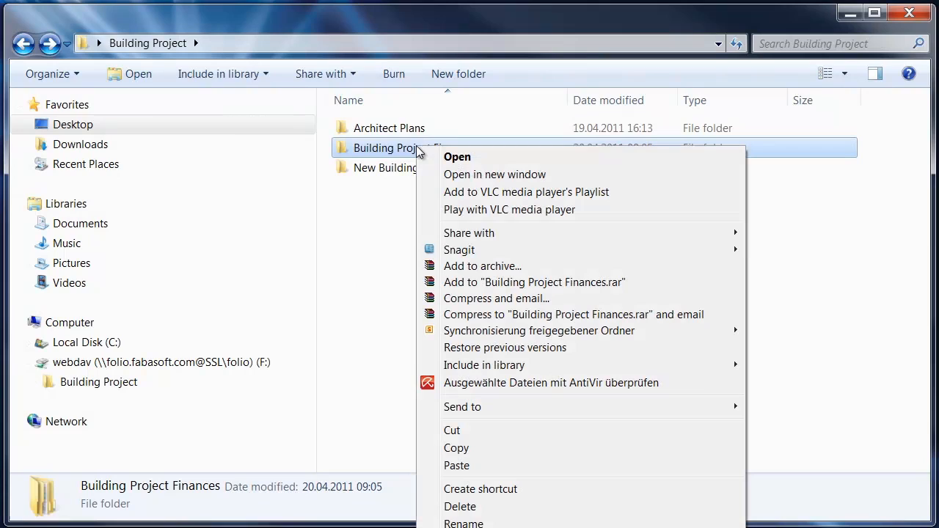
{"action": "mouse_move", "coordinate": [477, 454]}
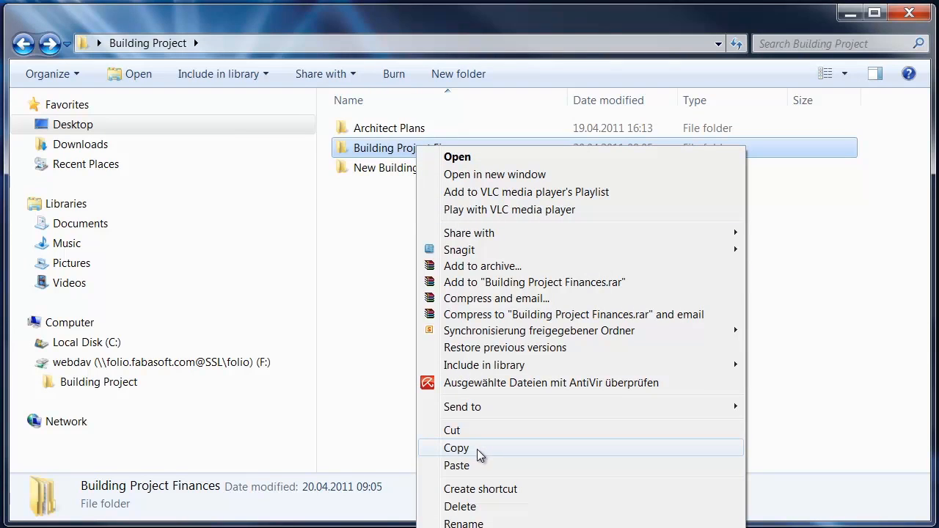
{"action": "left_click", "coordinate": [455, 447]}
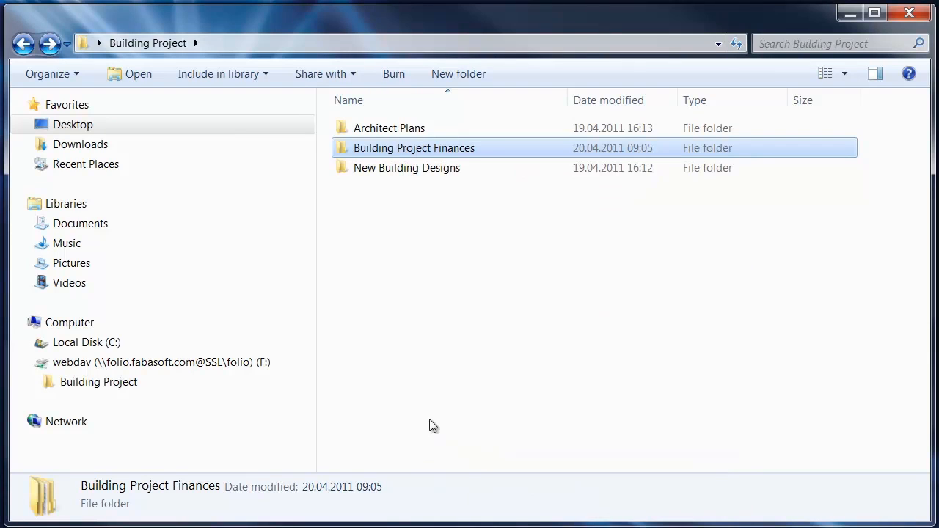
{"action": "left_click", "coordinate": [161, 361]}
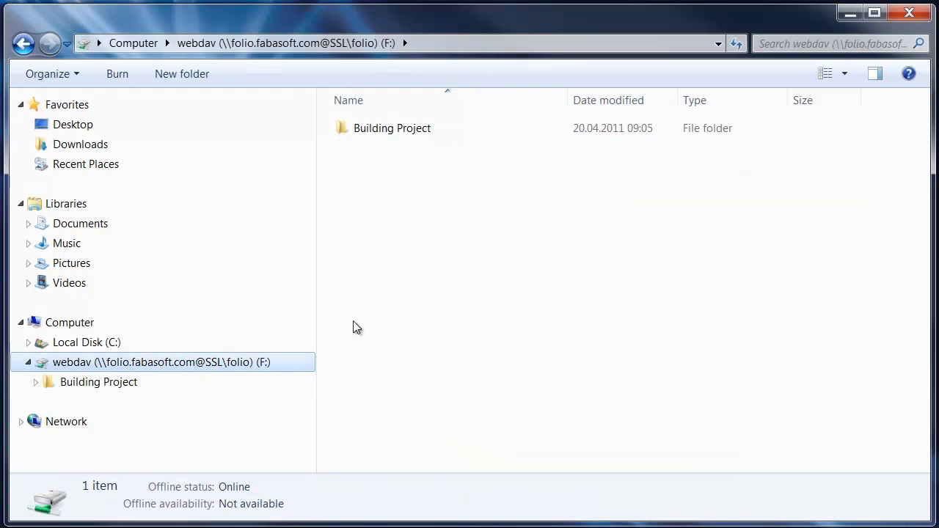
- Paste Building Project Finances into the webdav drive's Building Project folder and select the copy
{"action": "double_click", "coordinate": [392, 128]}
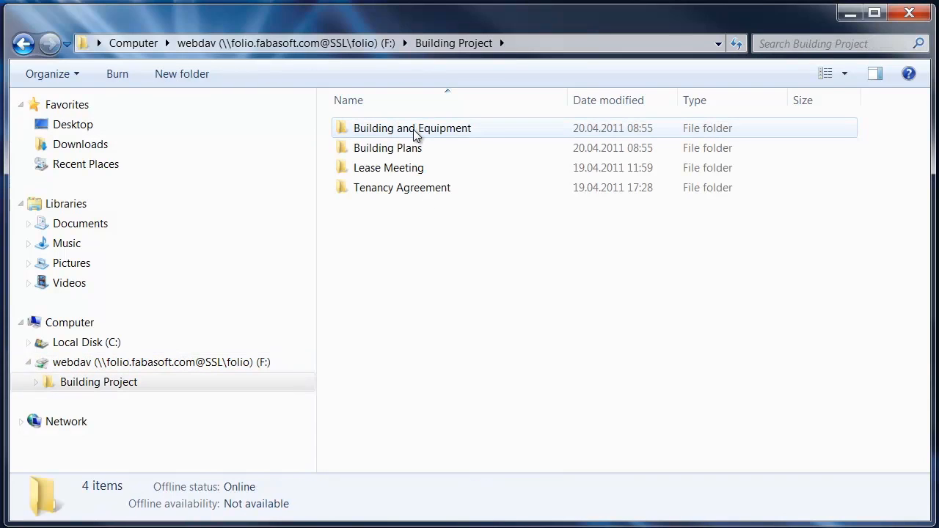
{"action": "right_click", "coordinate": [400, 227]}
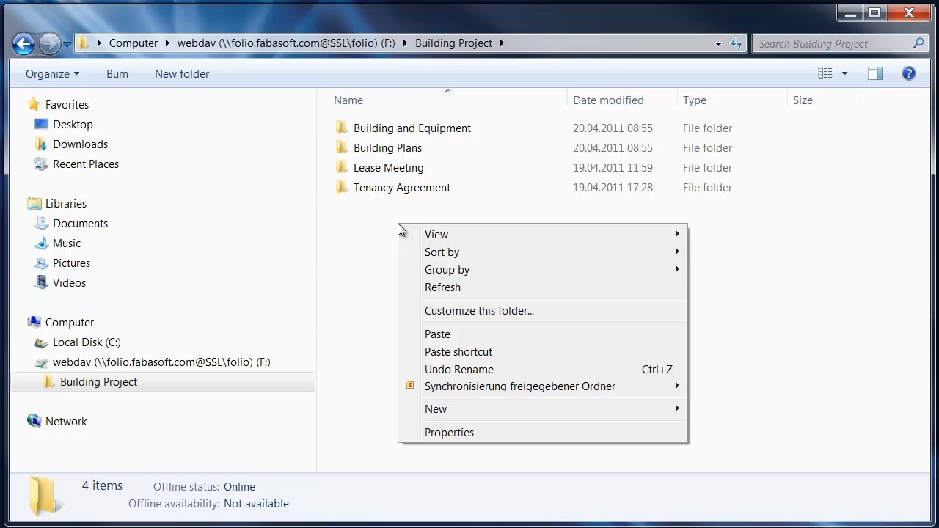
{"action": "left_click", "coordinate": [437, 334]}
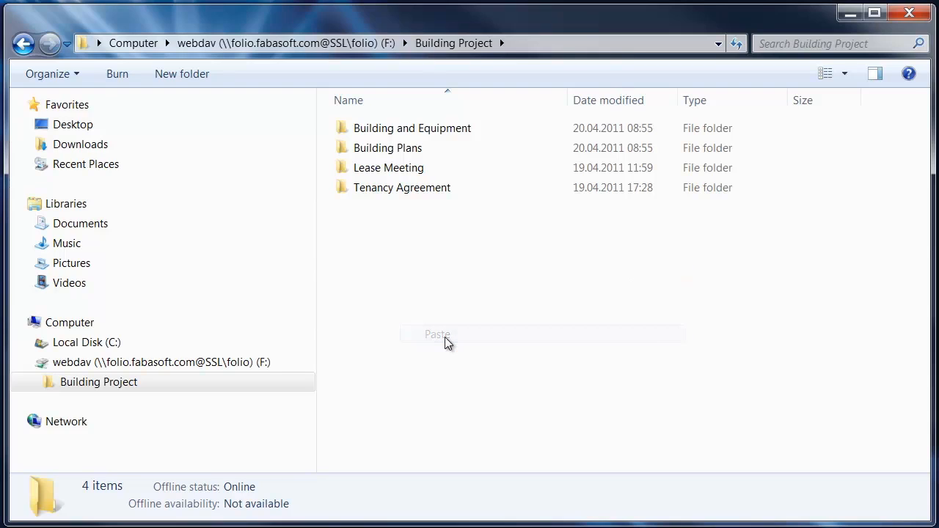
{"action": "left_click", "coordinate": [438, 335]}
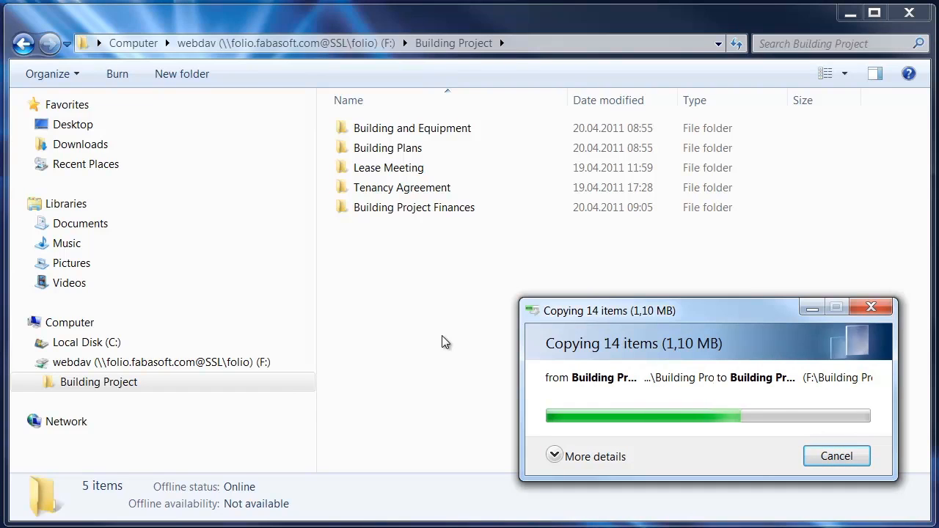
{"action": "left_click", "coordinate": [413, 207]}
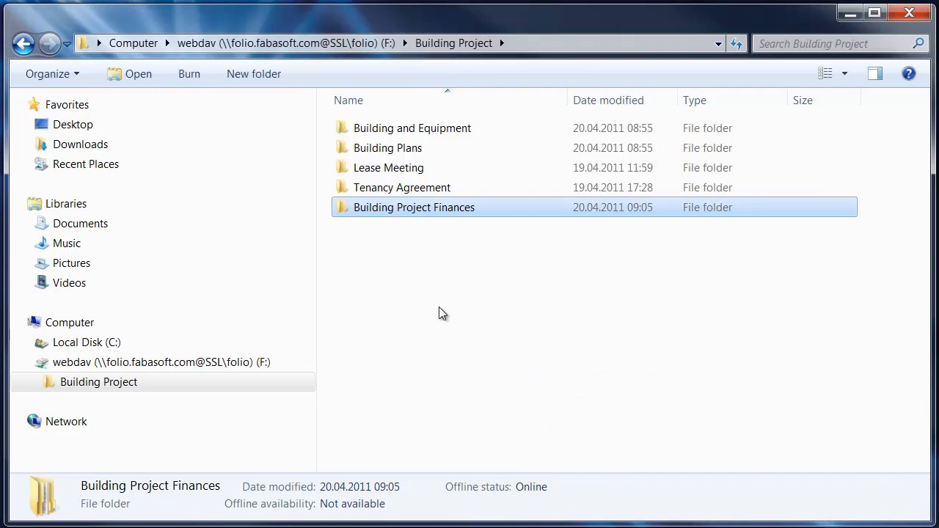
- Open the pasted Building Project Finances folder to confirm it holds Finance Documents
{"action": "double_click", "coordinate": [413, 207]}
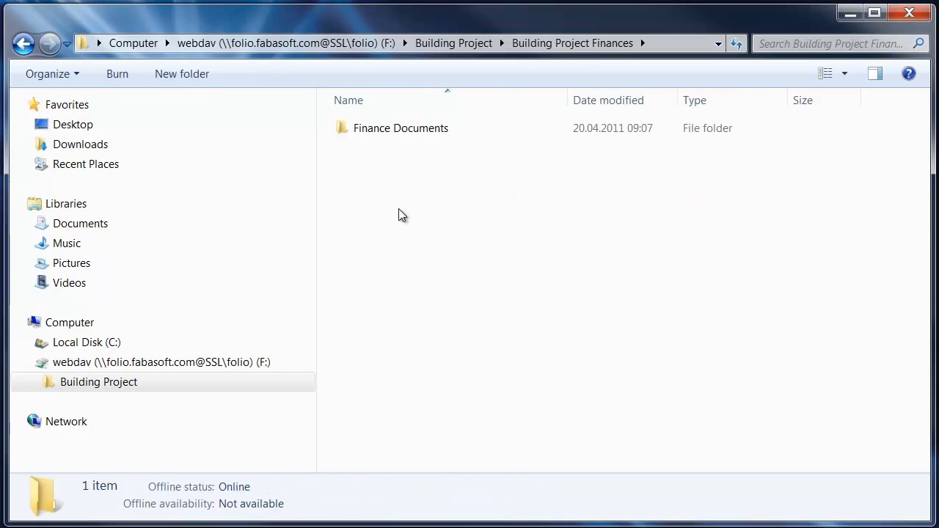